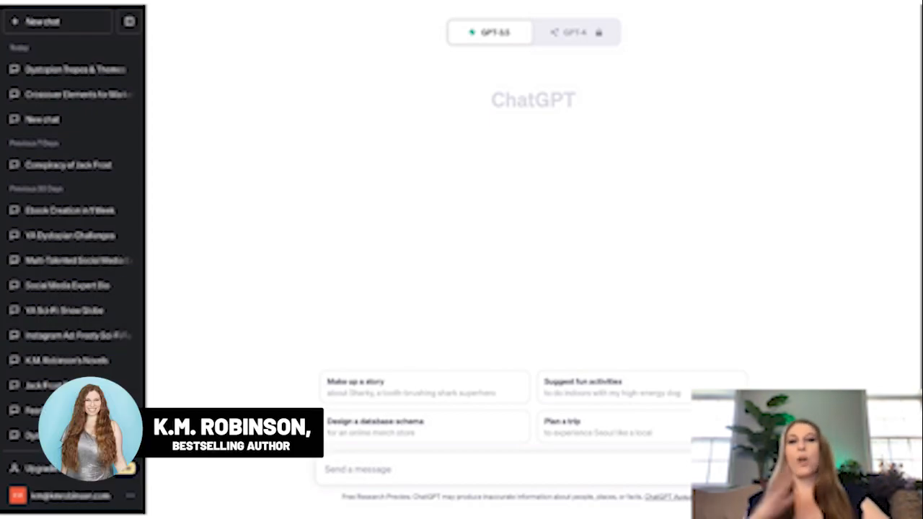
mouse_move(876, 238)
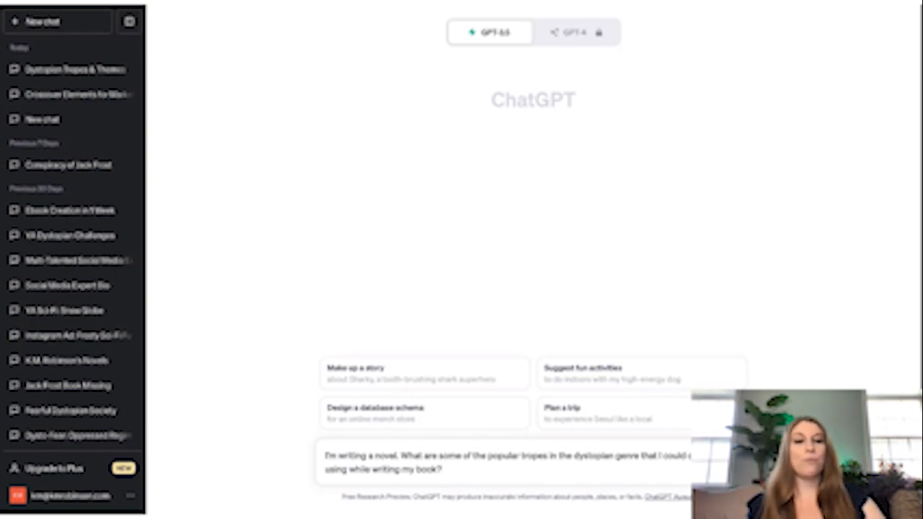
Send the question asking which popular dystopian tropes could be used in a novel
key(Return)
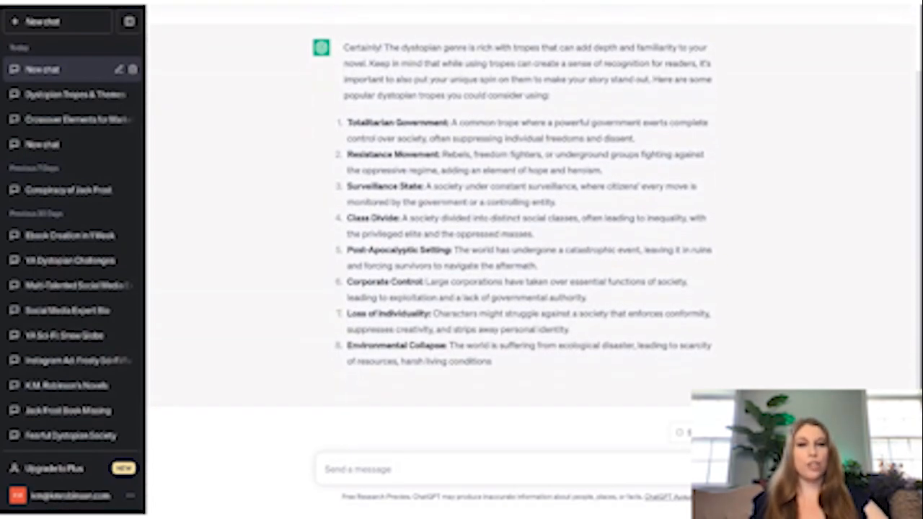
Scroll through the numbered list of dystopian tropes, from Totalitarian Government to Technology Gone Awry
scroll(down, 3)
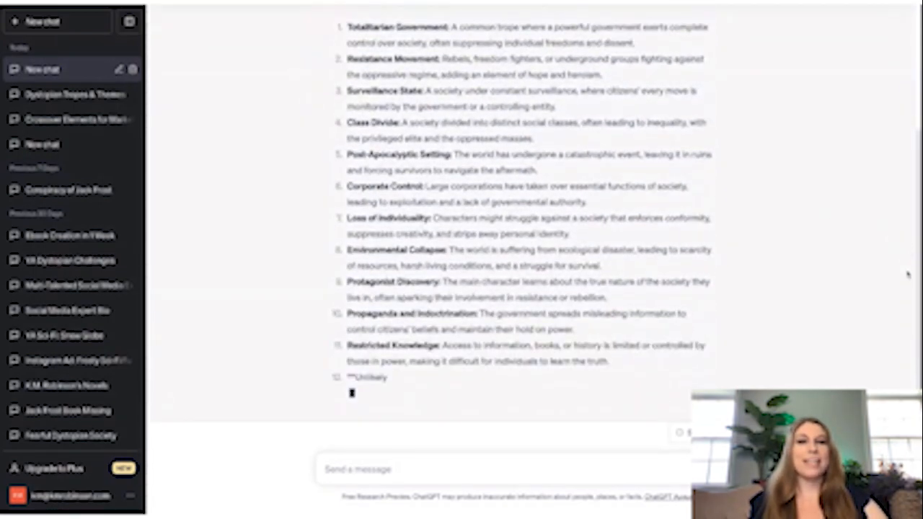
scroll(down, 3)
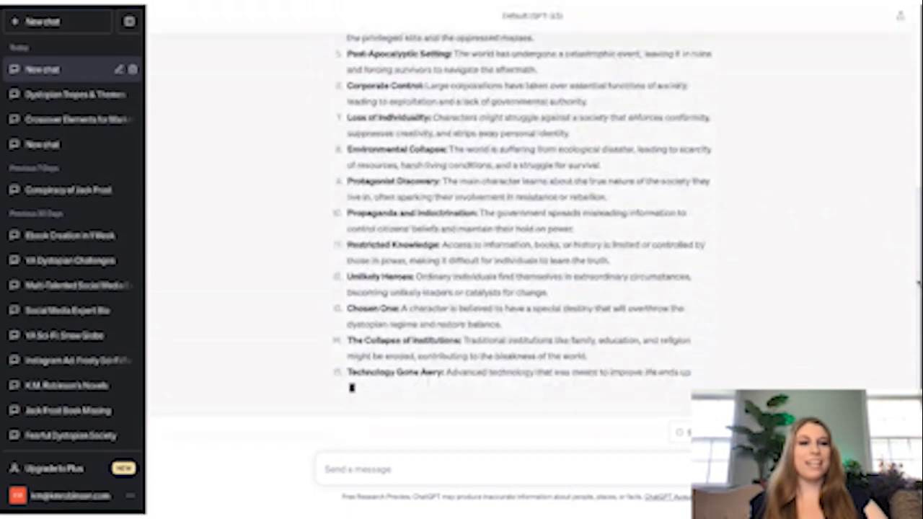
scroll(up, 3)
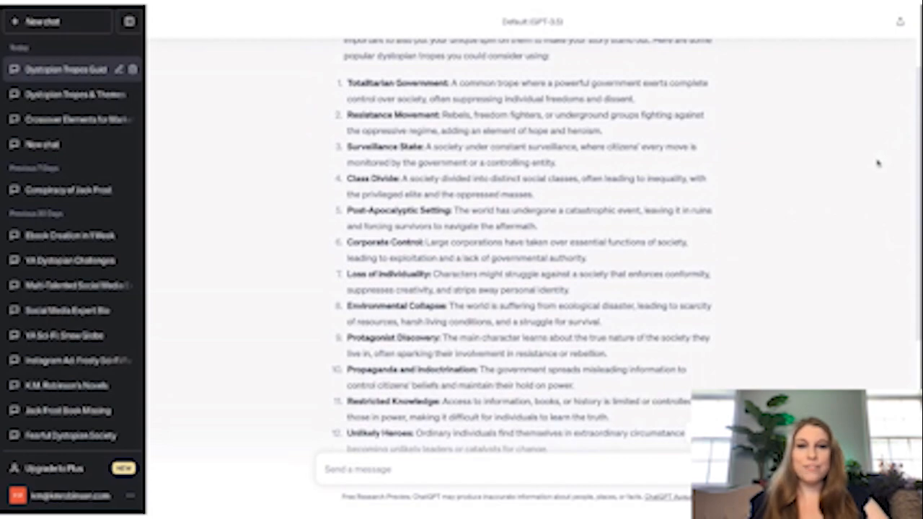
mouse_move(877, 167)
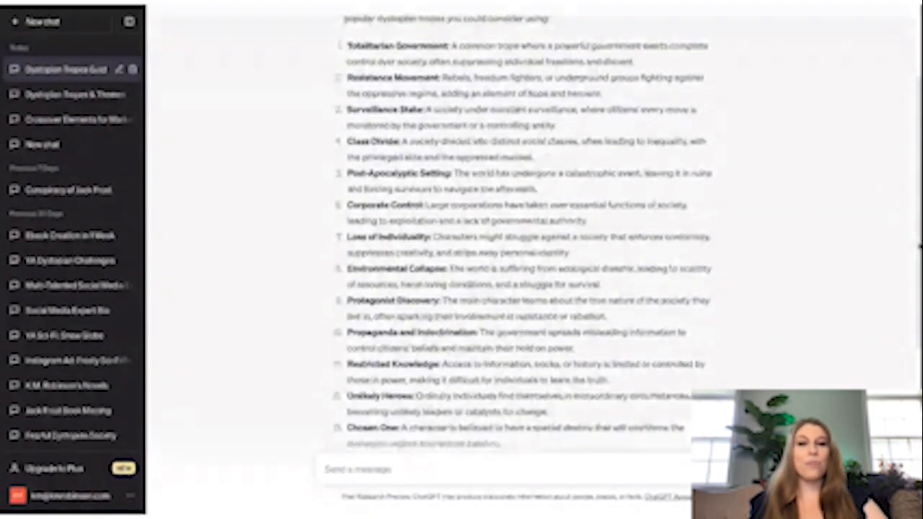
scroll(down, 3)
text(Tell me more about the Chhosen One)
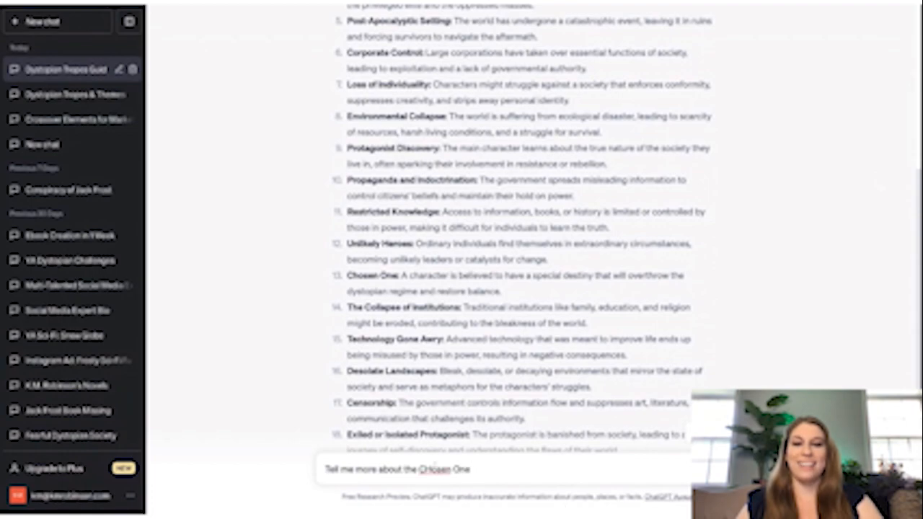
Write the follow-up asking for more about the Chosen One trope
text(tf)
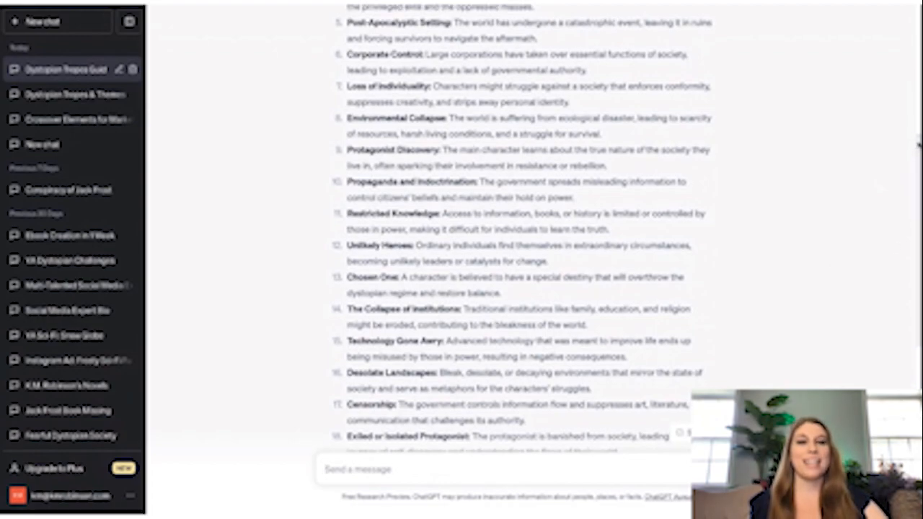
Scroll through the Chosen One explanation covering Destined for Greatness, Symbol of Hope and Unlikely Hero
scroll(down, 3)
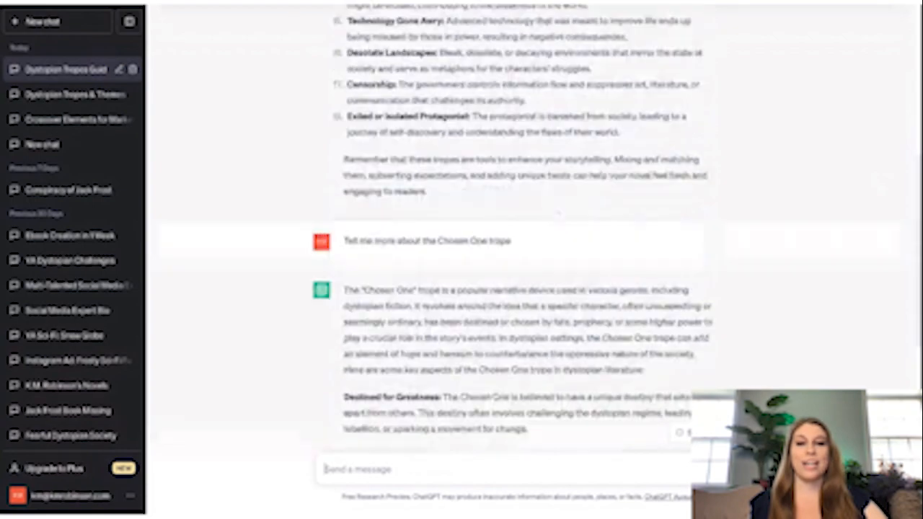
scroll(down, 3)
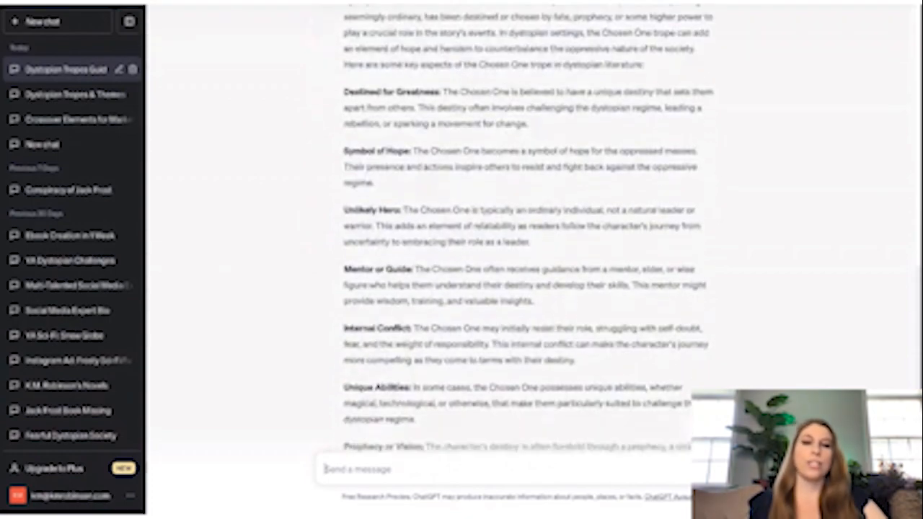
scroll(down, 3)
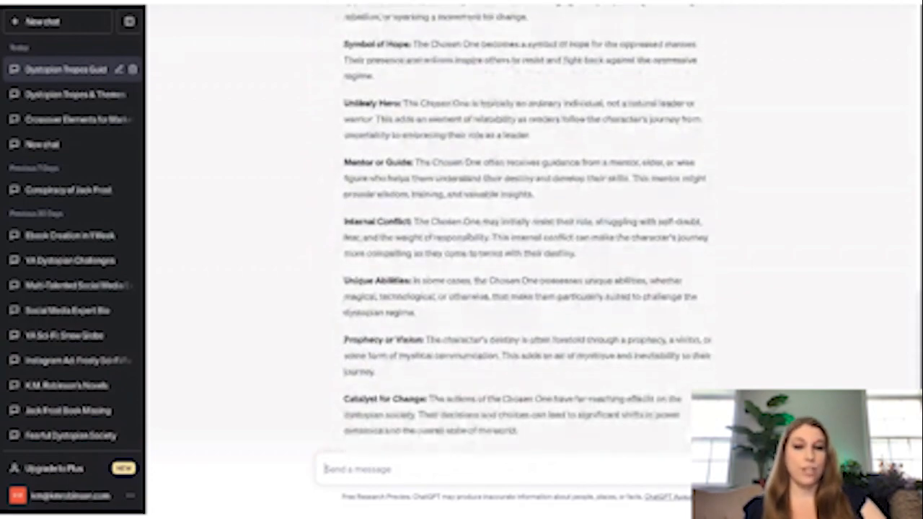
scroll(down, 3)
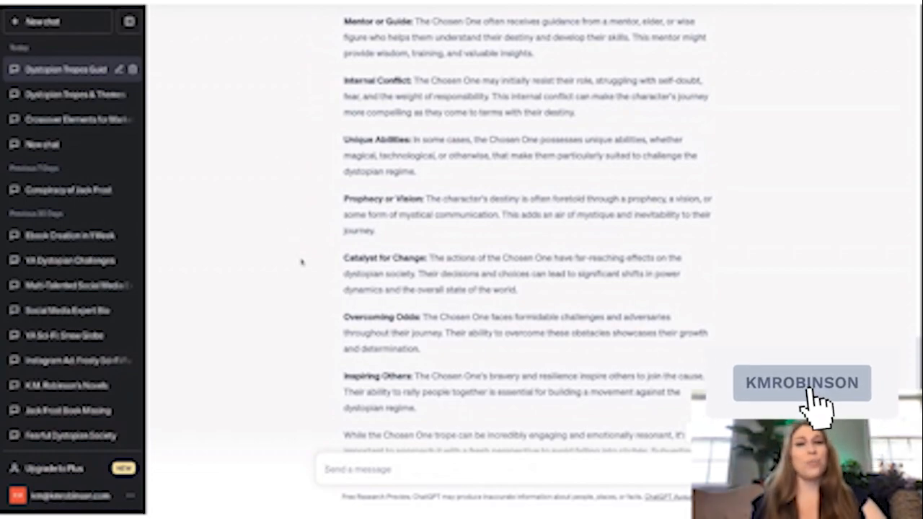
mouse_move(271, 272)
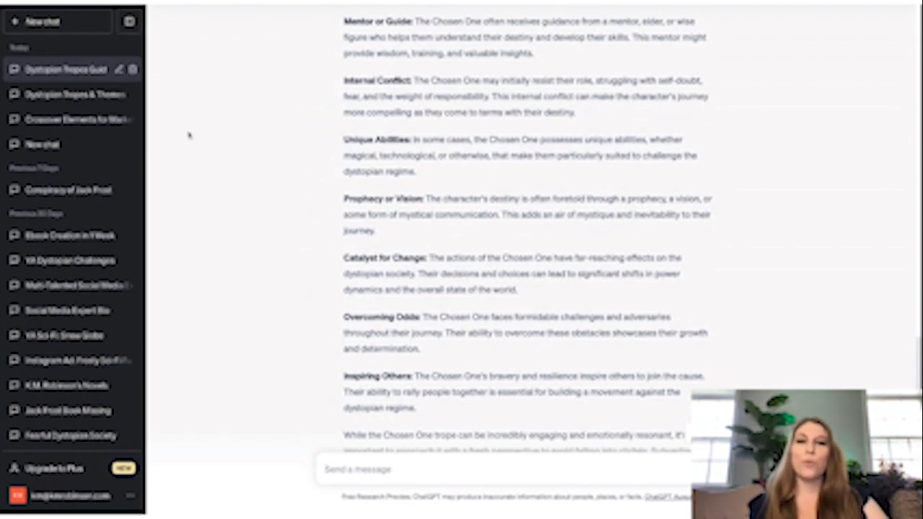
mouse_move(190, 138)
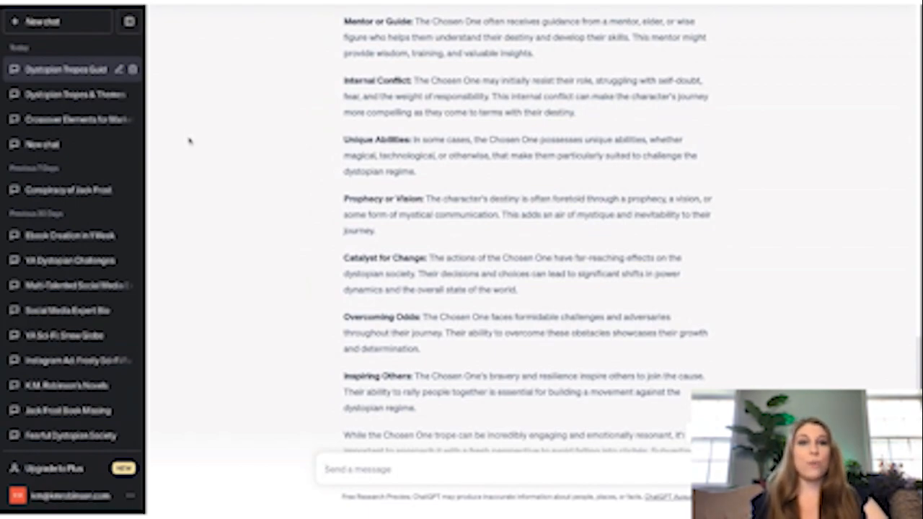